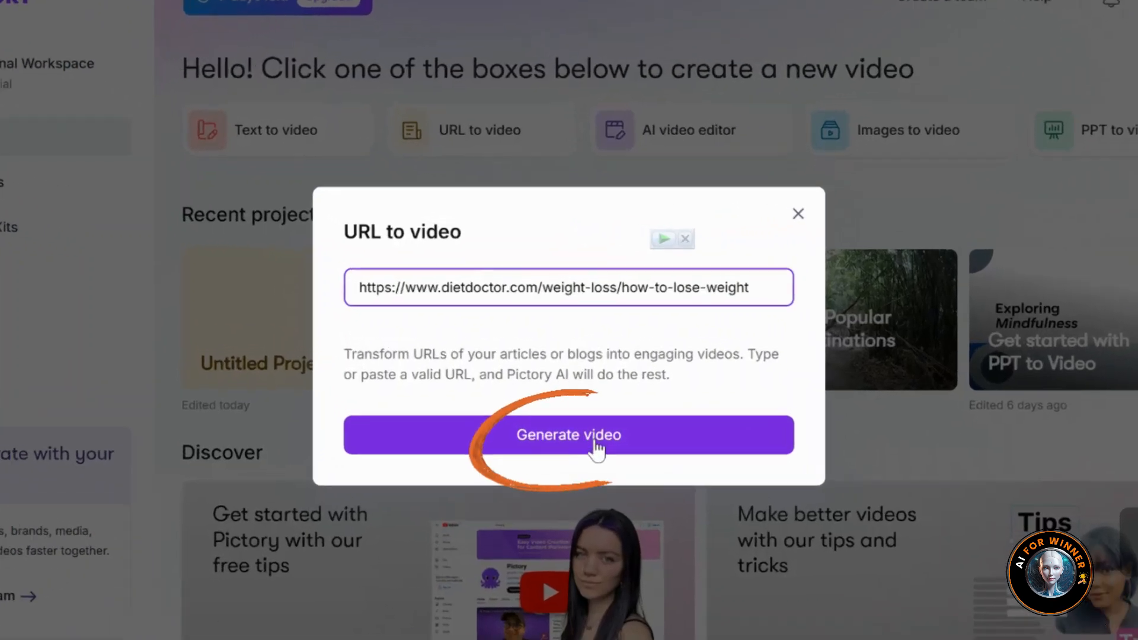
Generate a video project from the Diet Doctor how-to-lose-weight article URL
{"action": "left_click", "coordinate": [568, 434]}
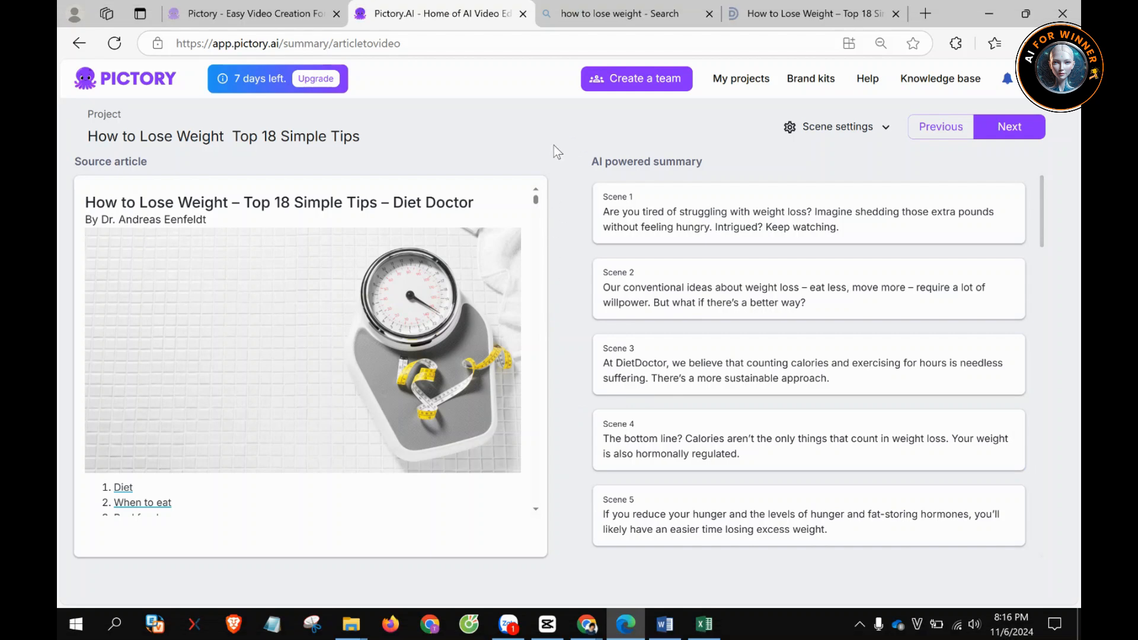
{"action": "mouse_move", "coordinate": [1061, 261]}
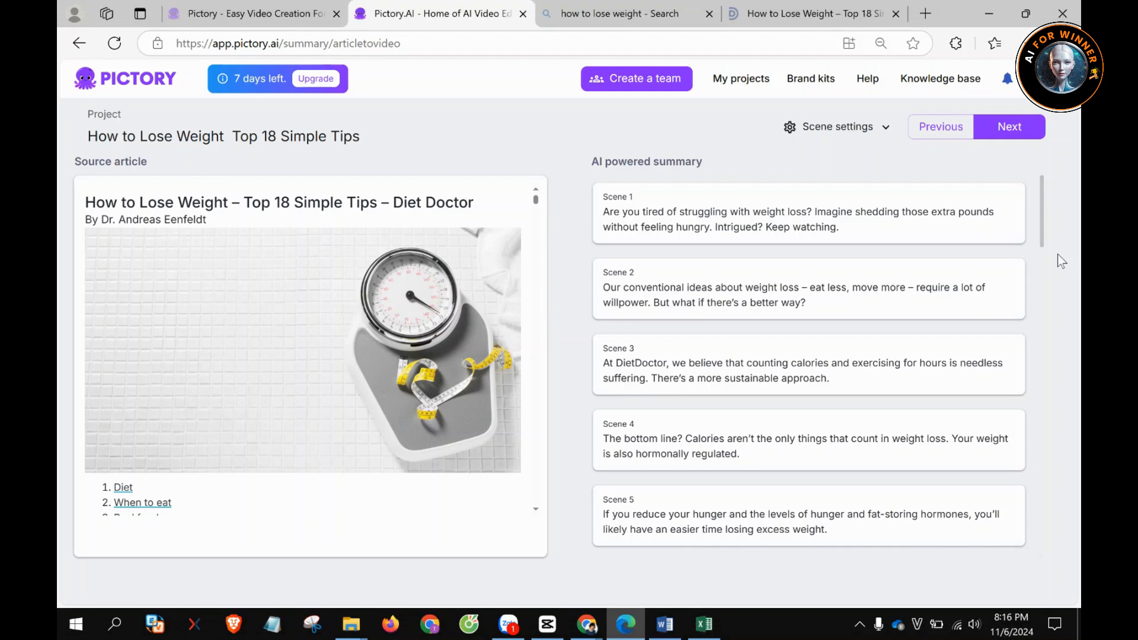
Review the AI-written scene summary of the article and continue to the storyboard
{"action": "scroll", "scroll_direction": "down", "scroll_amount": 3}
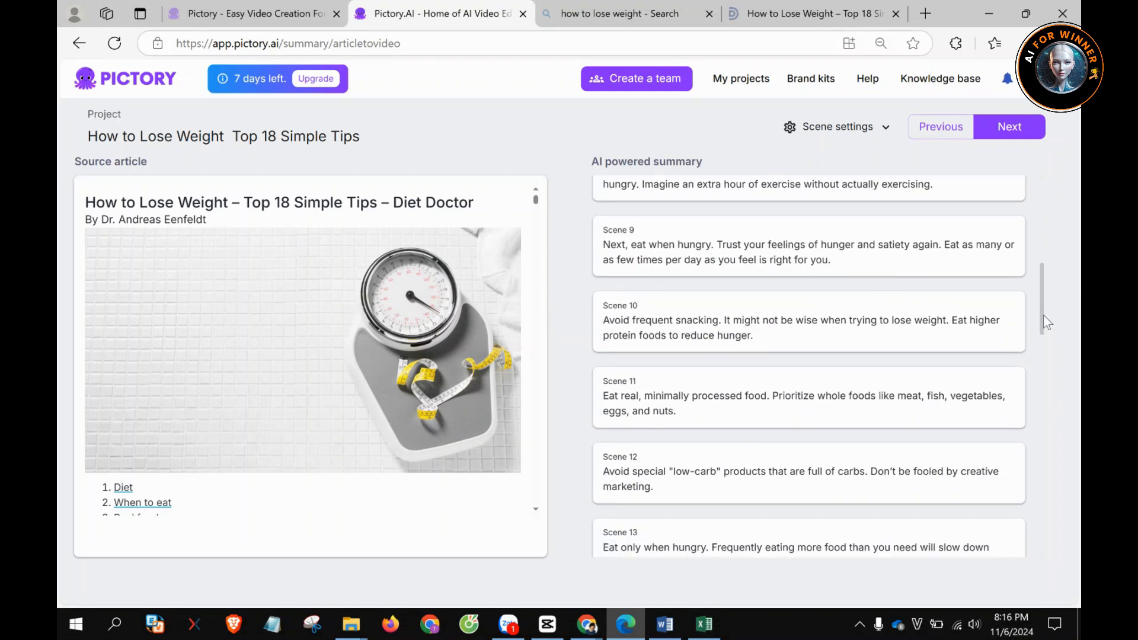
{"action": "scroll", "scroll_direction": "up", "scroll_amount": 3}
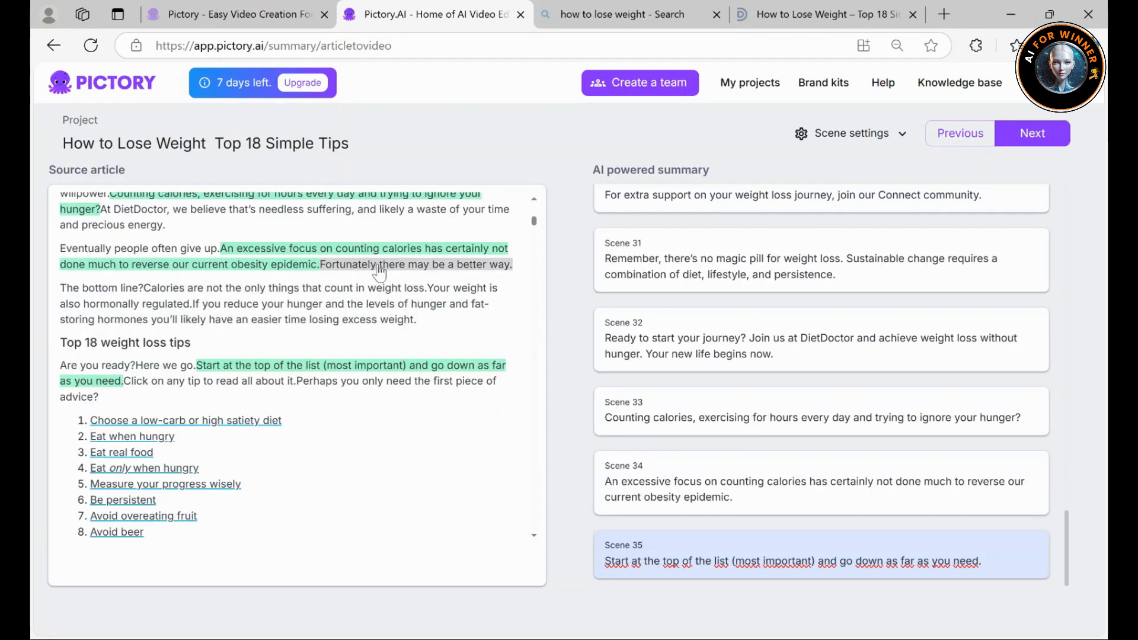
{"action": "scroll", "scroll_direction": "up", "scroll_amount": 3}
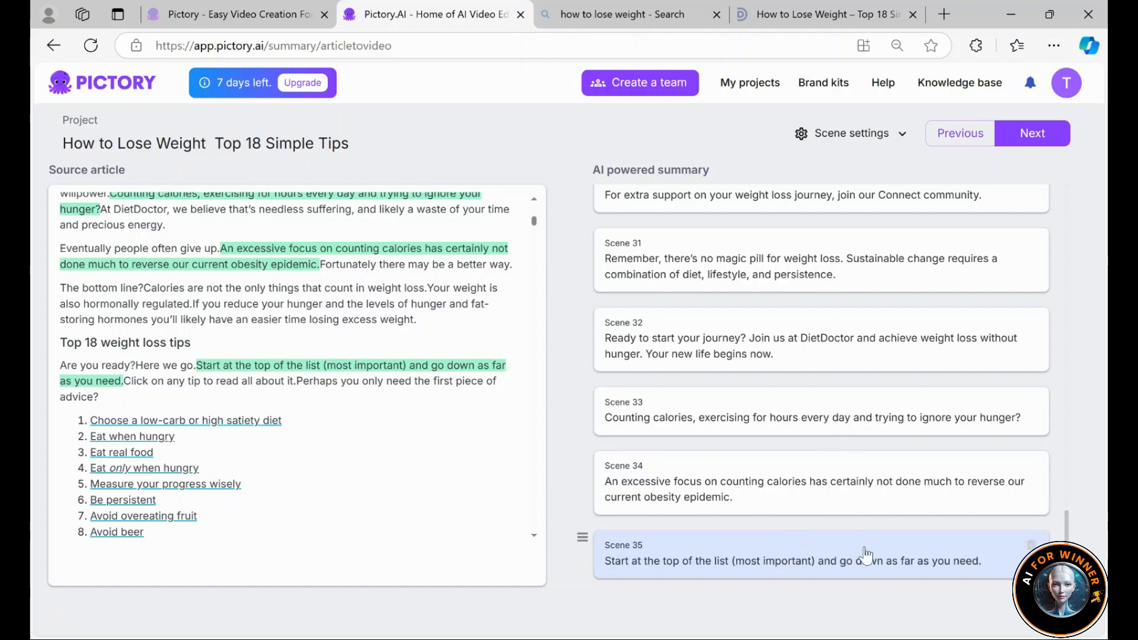
{"action": "left_click", "coordinate": [1032, 133]}
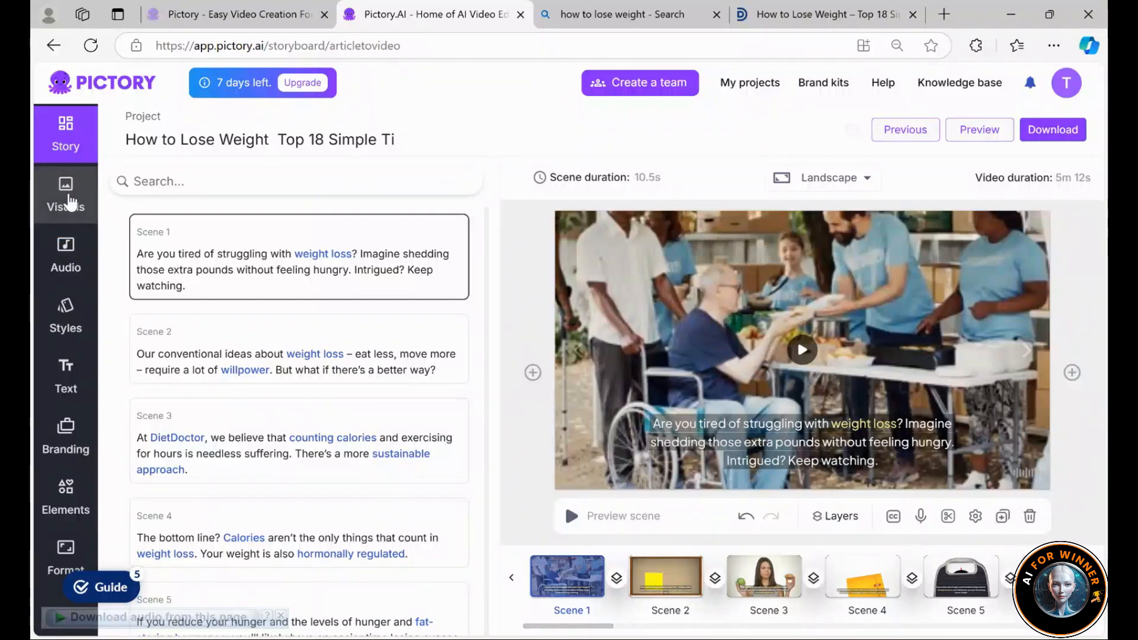
Browse the stock visuals library, check the original Diet Doctor article, and return to Pictory
{"action": "left_click", "coordinate": [66, 194]}
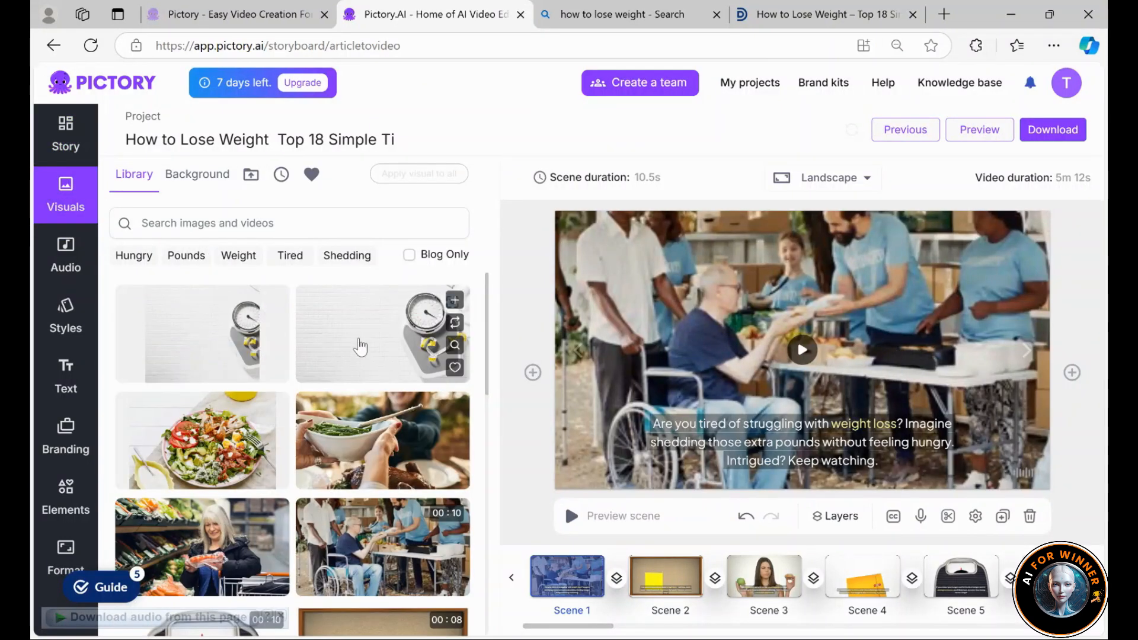
{"action": "mouse_move", "coordinate": [852, 503]}
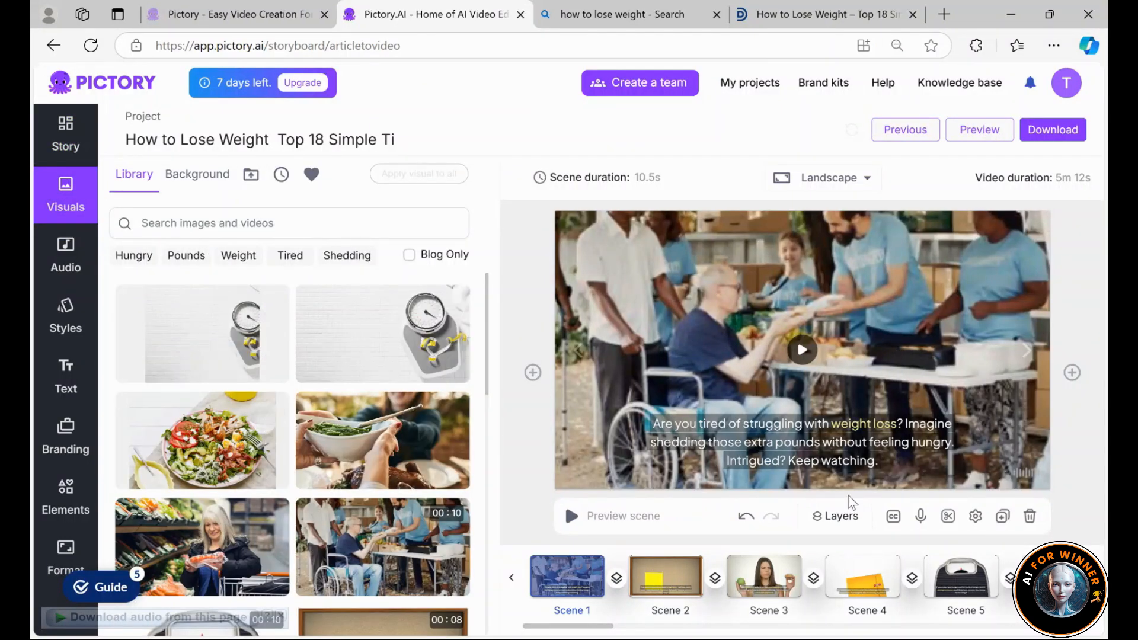
{"action": "left_click", "coordinate": [821, 14]}
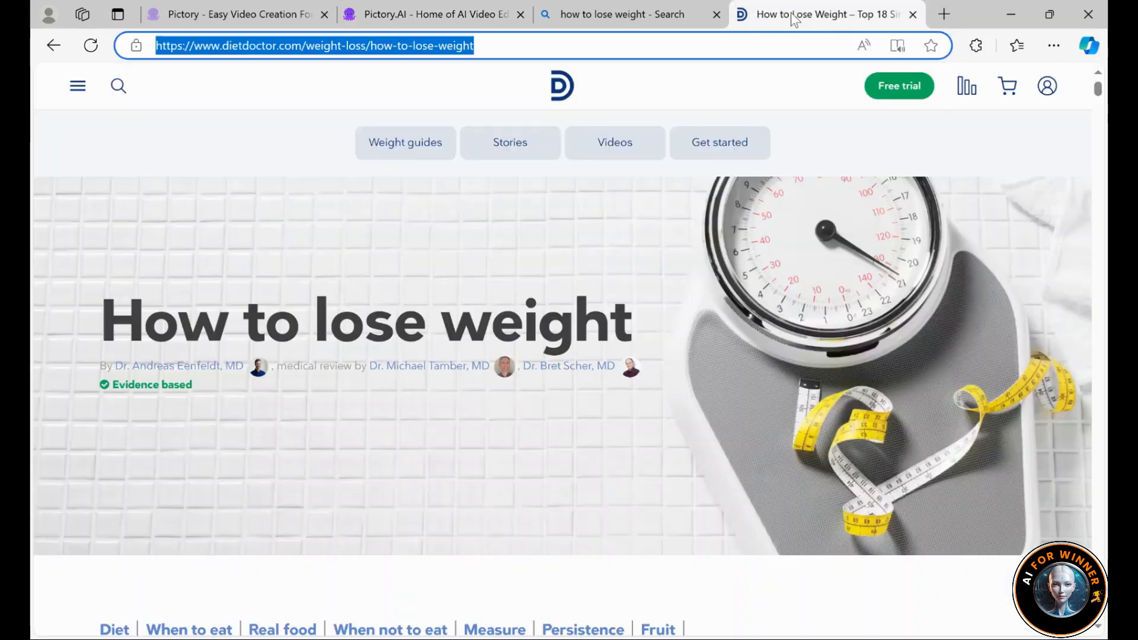
{"action": "left_click", "coordinate": [432, 15]}
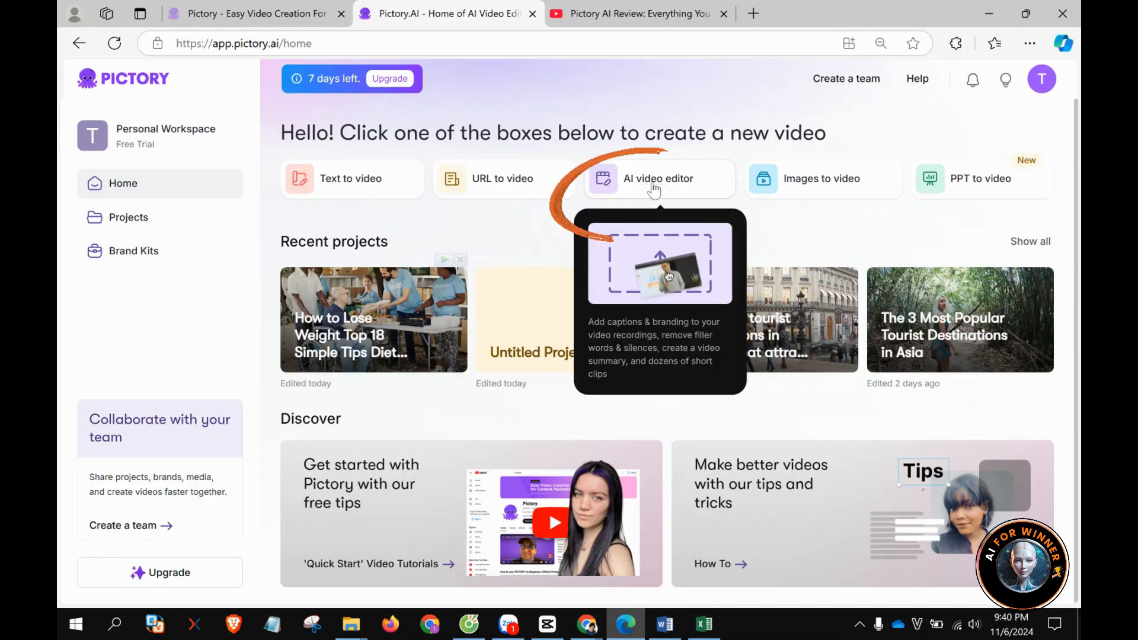
Upload Pictory-review-p1.mp4 through the AI video editor and submit it for transcription
{"action": "left_click", "coordinate": [657, 180]}
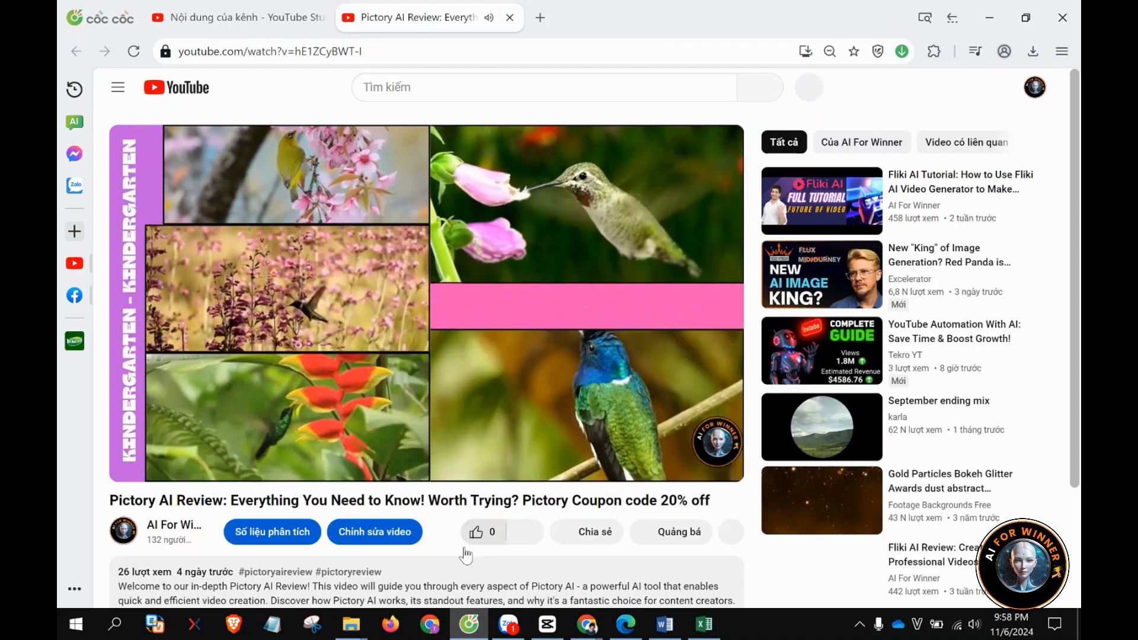
{"action": "left_click", "coordinate": [427, 303]}
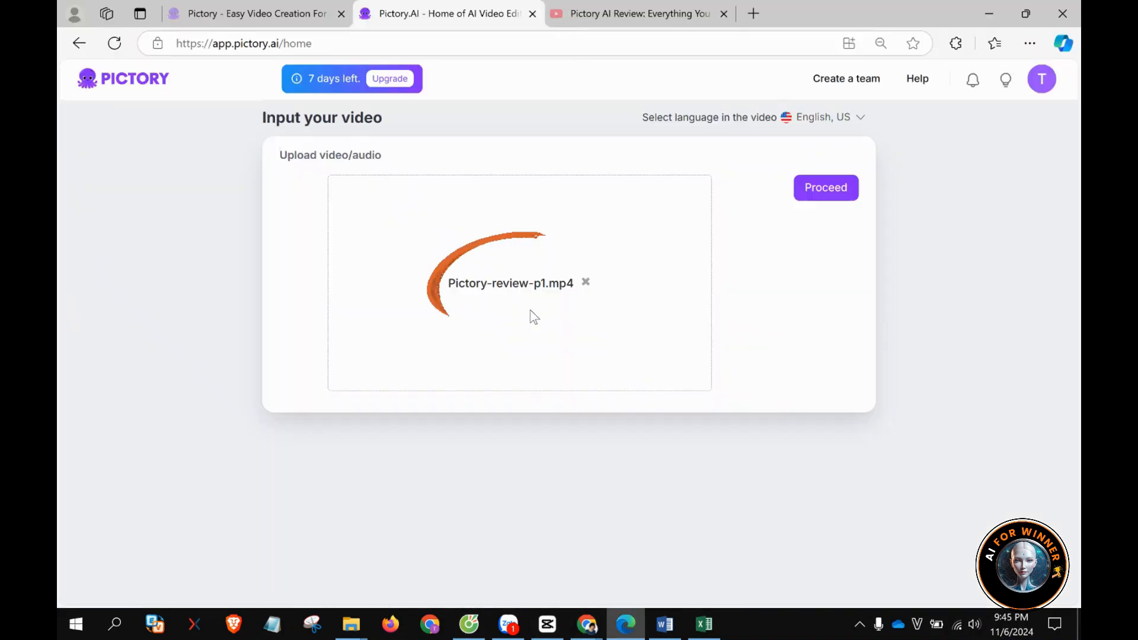
{"action": "left_click", "coordinate": [826, 187]}
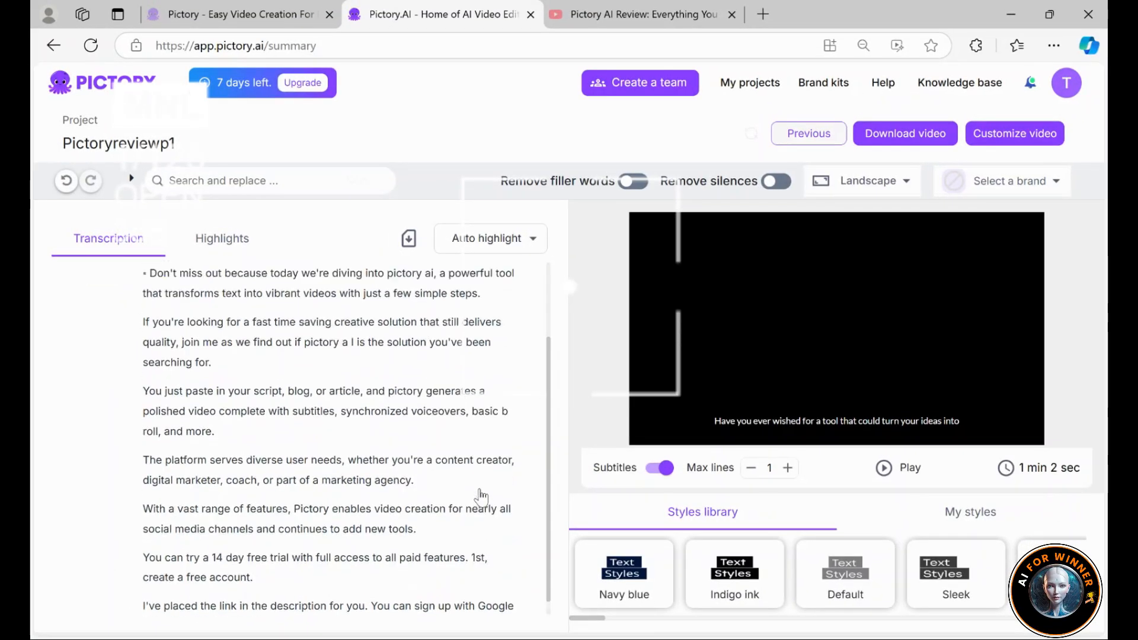
Apply a subtitle style showing dark text on a light band to the review video
{"action": "scroll", "scroll_direction": "up", "scroll_amount": 3}
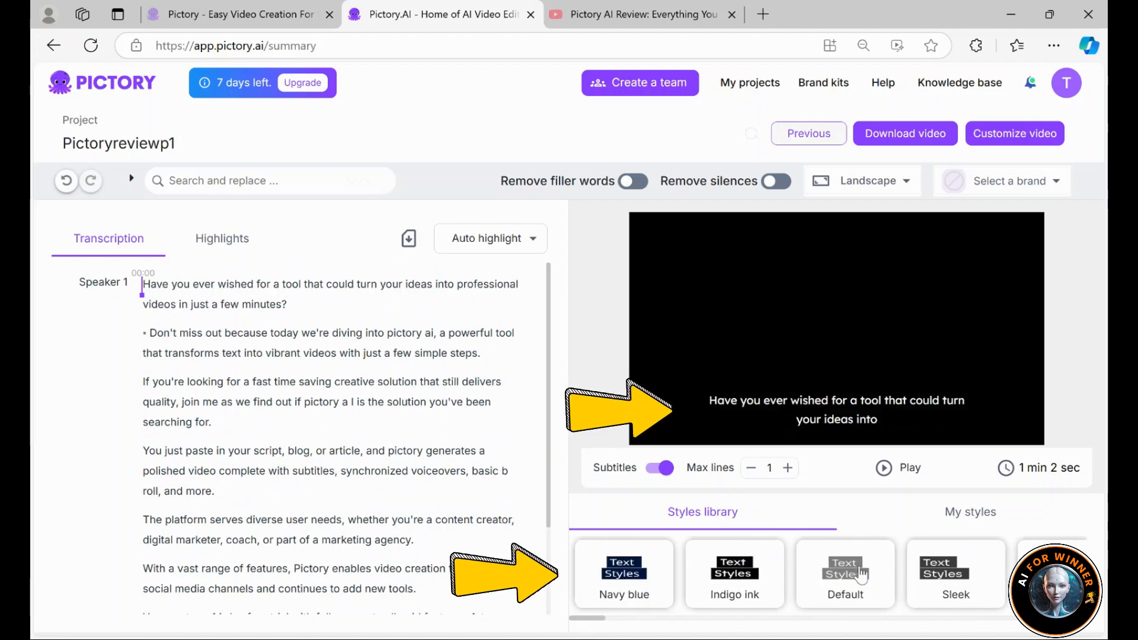
{"action": "left_click", "coordinate": [844, 573]}
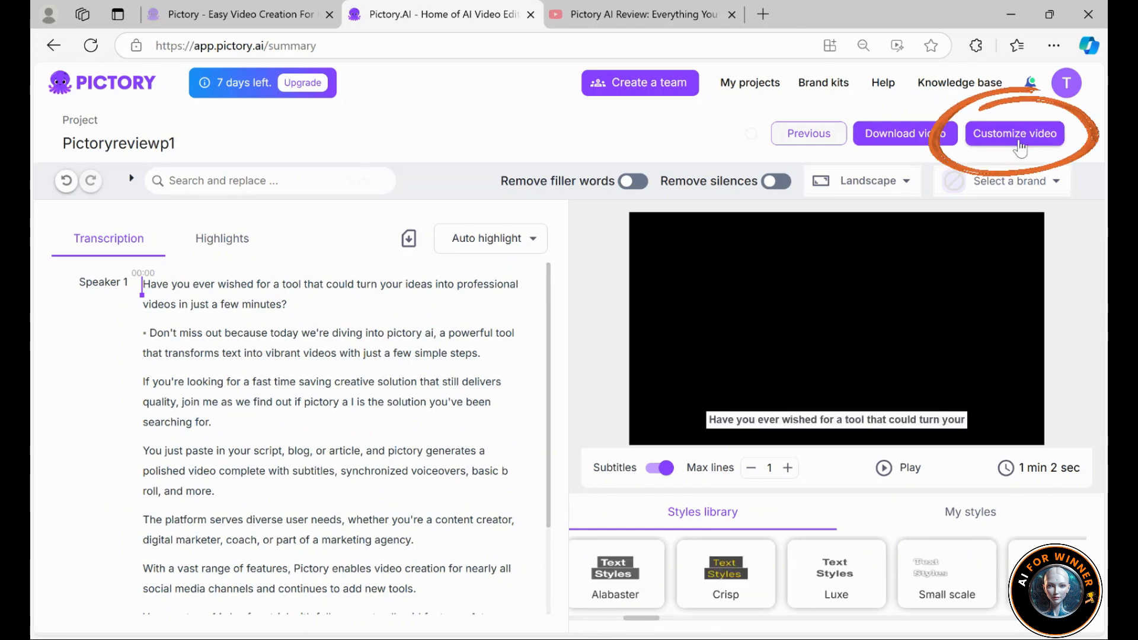
Open the Pictoryreviewp1 project in the storyboard editor and browse Branding and Visuals
{"action": "left_click", "coordinate": [1014, 134]}
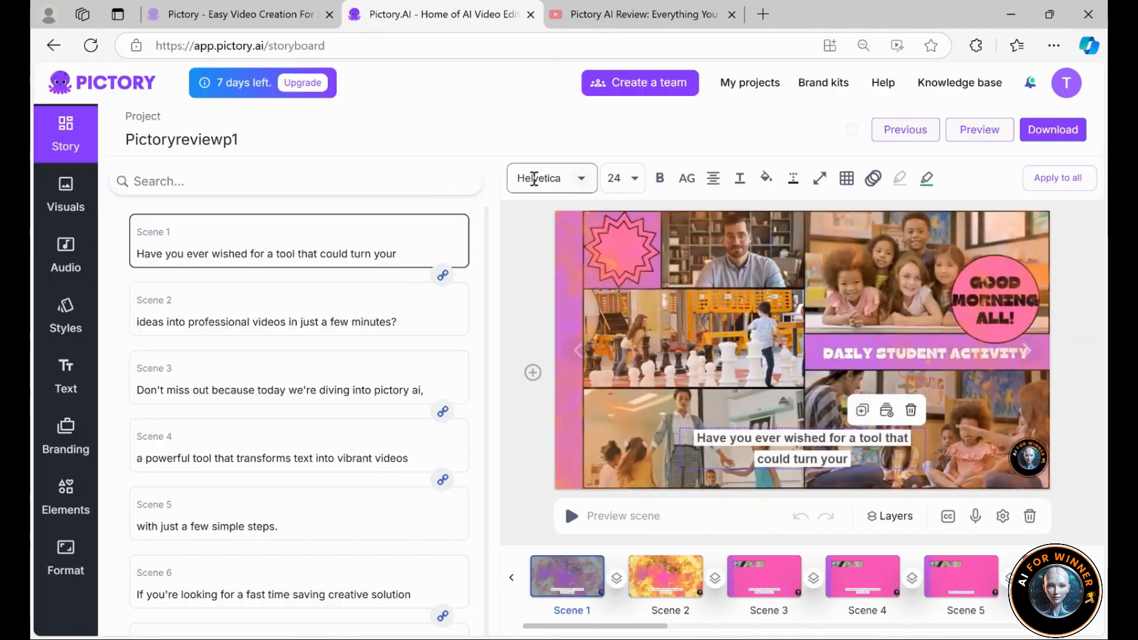
{"action": "left_click", "coordinate": [65, 436]}
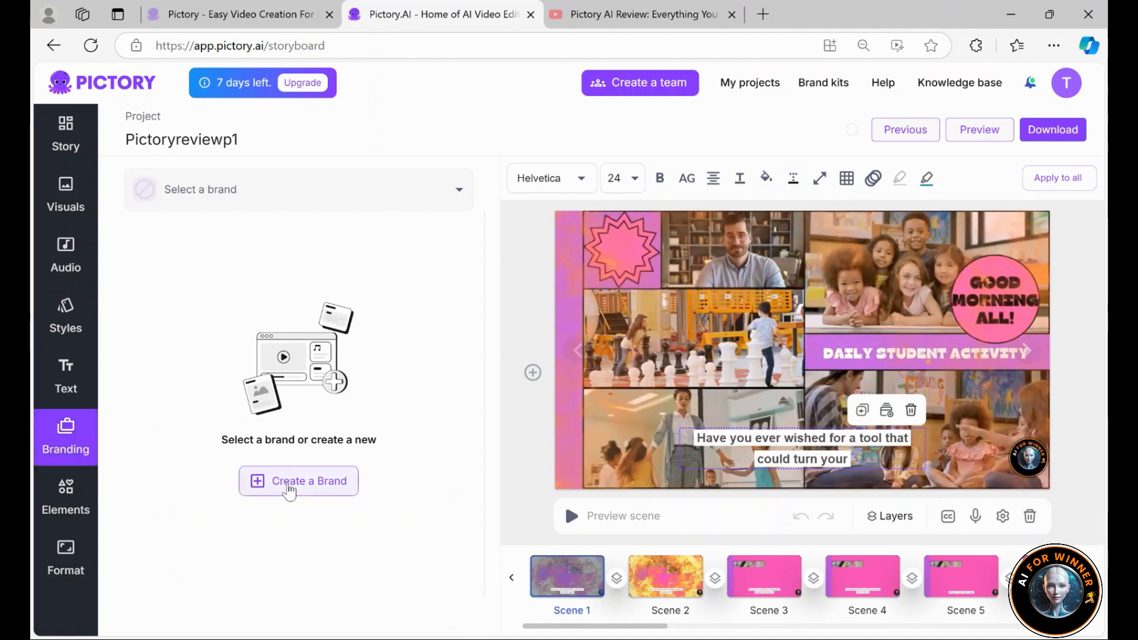
{"action": "left_click", "coordinate": [65, 195]}
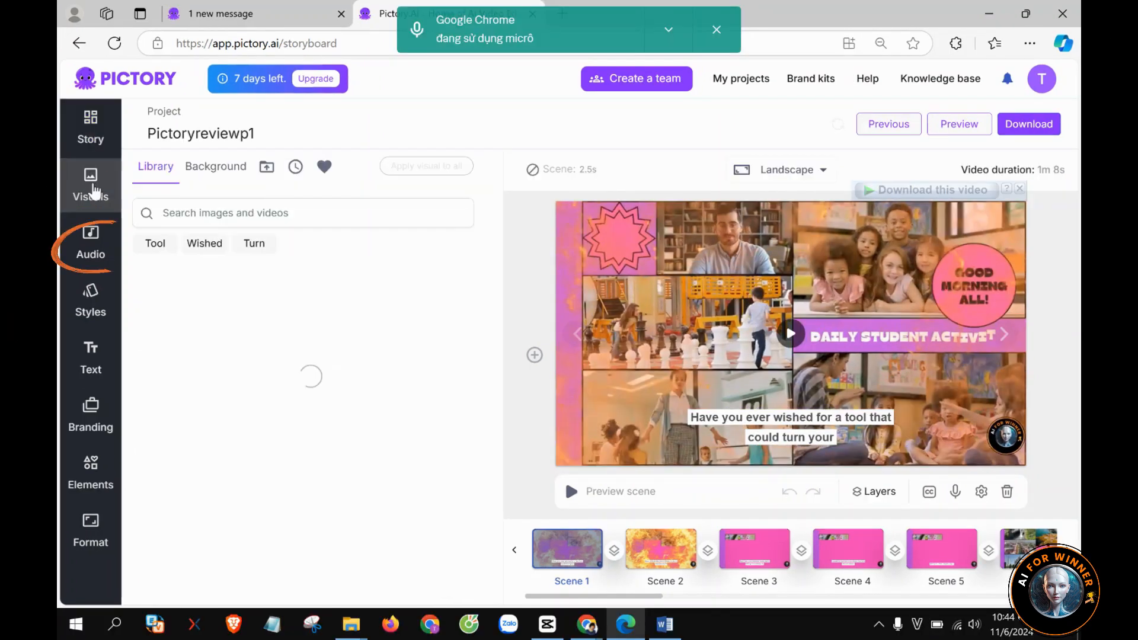